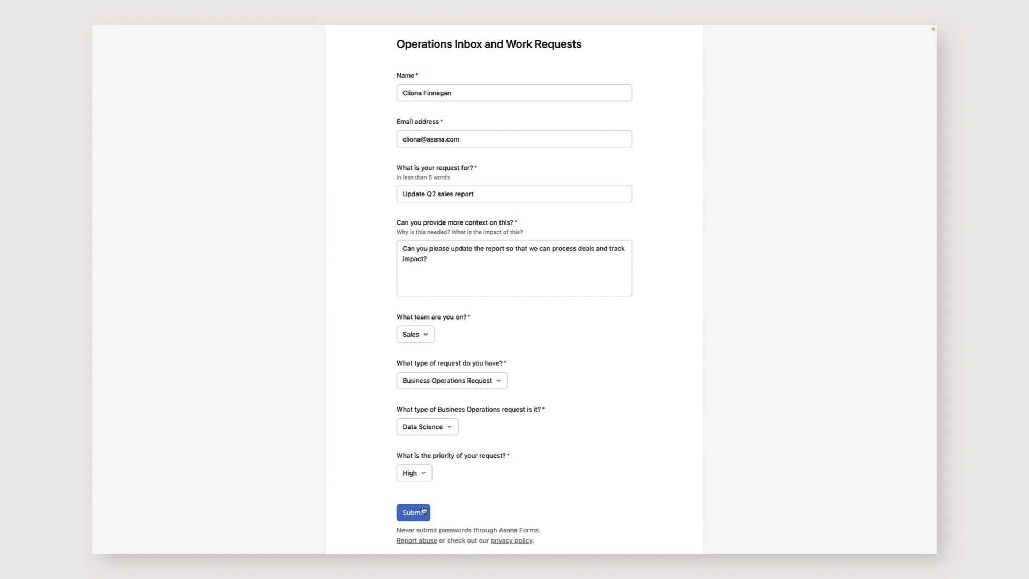
Submit the Q2 sales report update request so it lands in New Requests
click(413, 512)
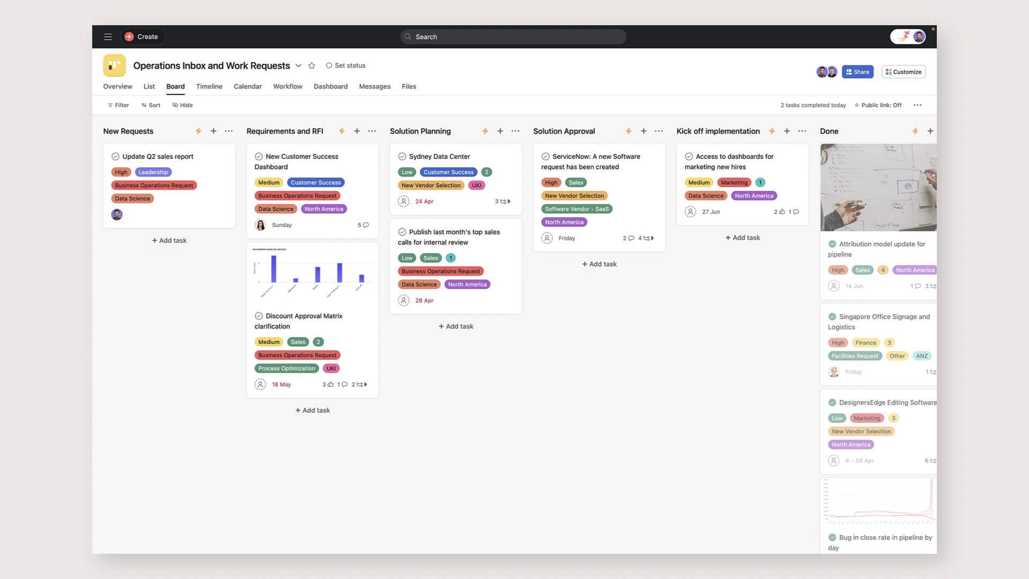
Submit the new dashboard request as a Business Operations Request with Data Science subtype
click(331, 86)
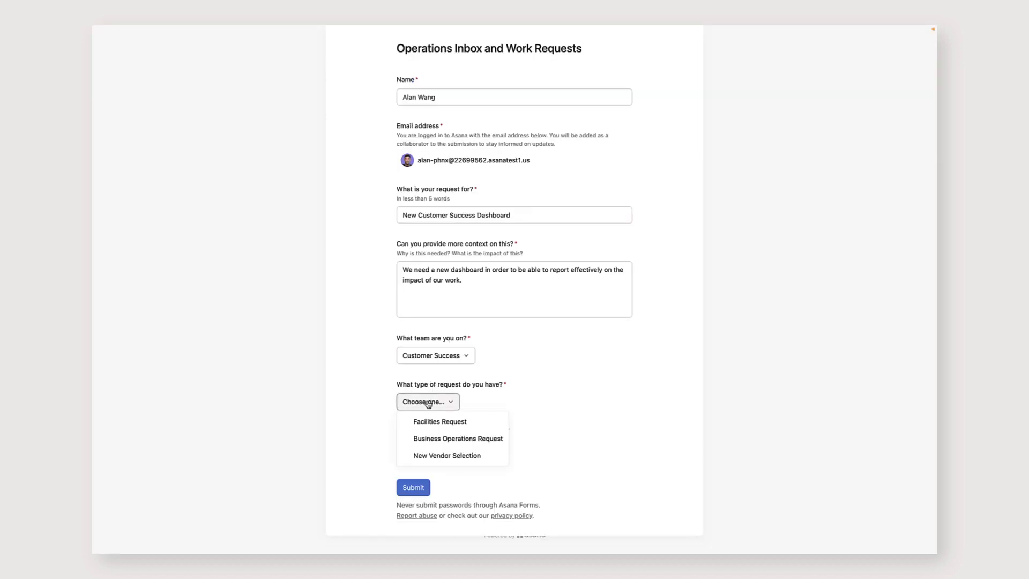
click(457, 439)
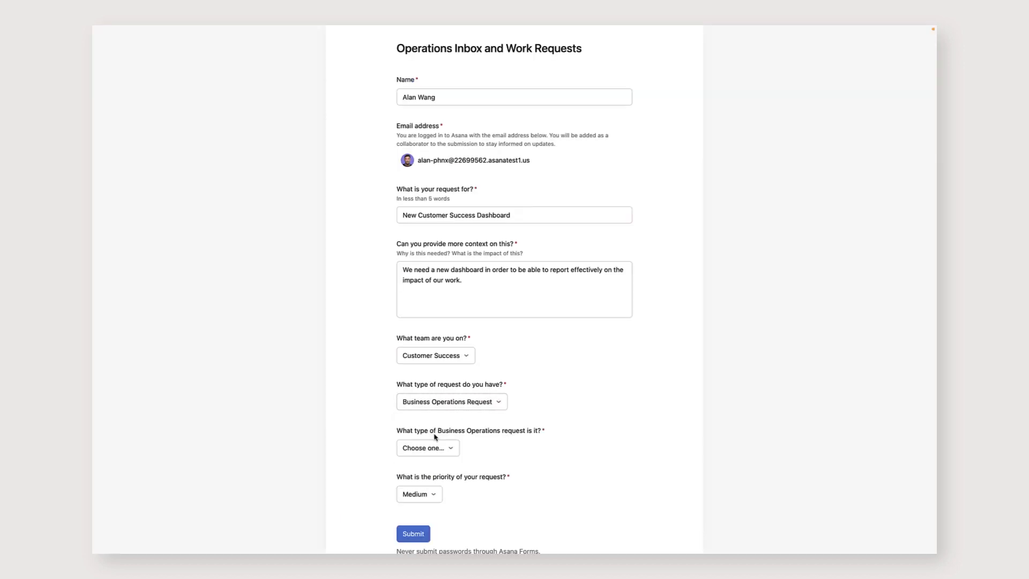
click(426, 448)
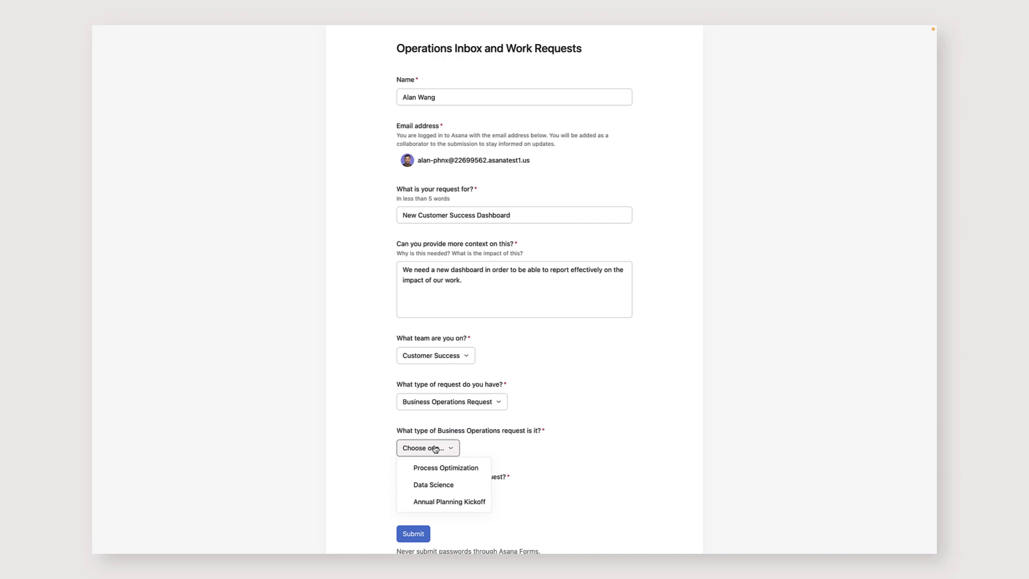
click(433, 485)
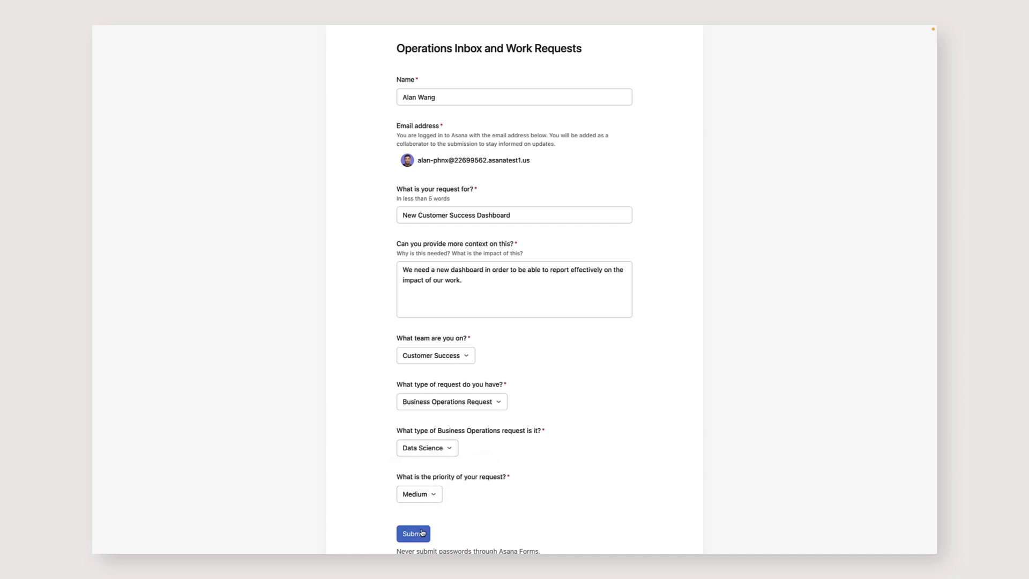
click(413, 532)
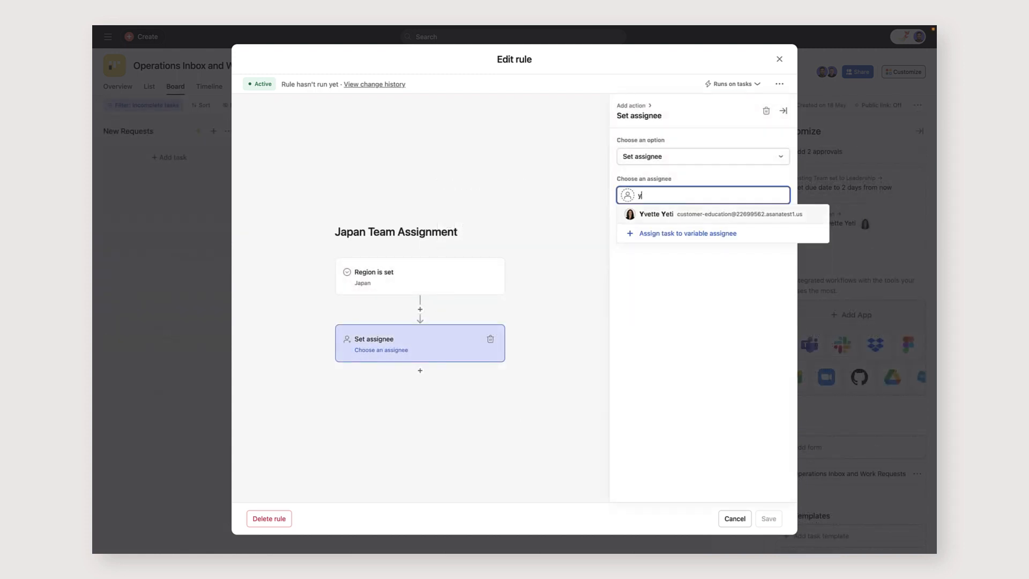
Set the Japan Team Assignment rule's assignee to the matching teammate and save
click(655, 214)
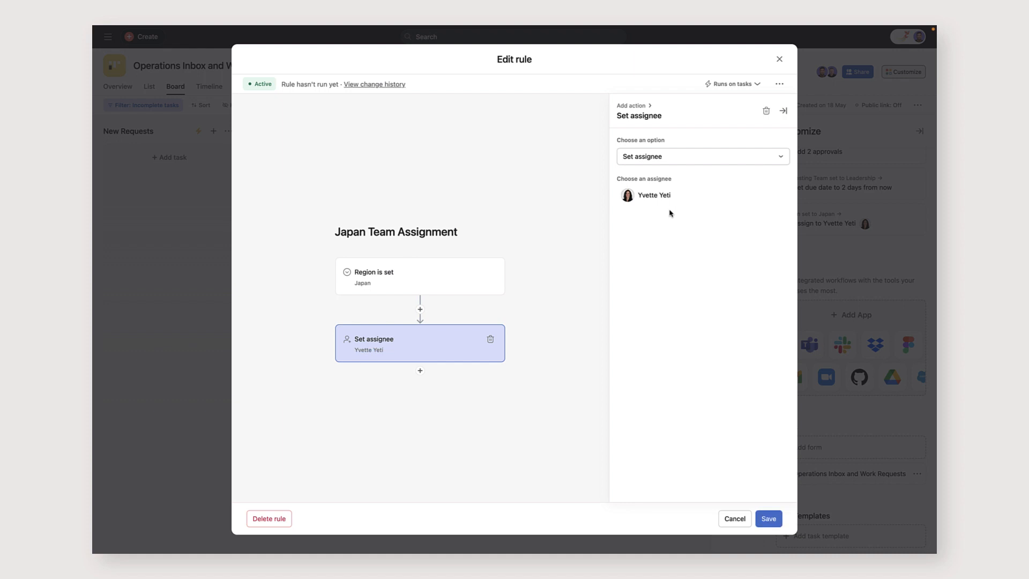
mouse_move(740, 410)
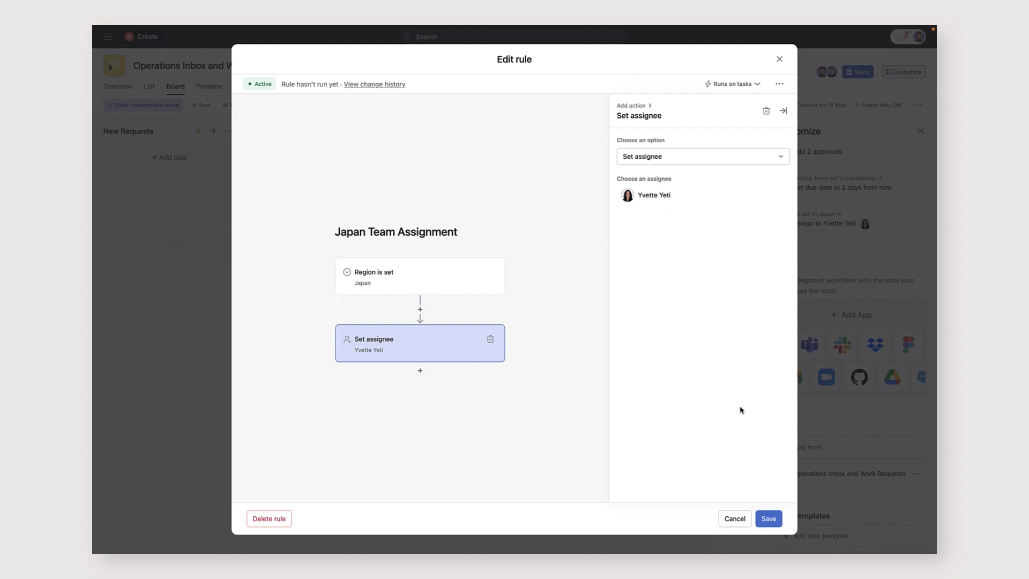
click(768, 519)
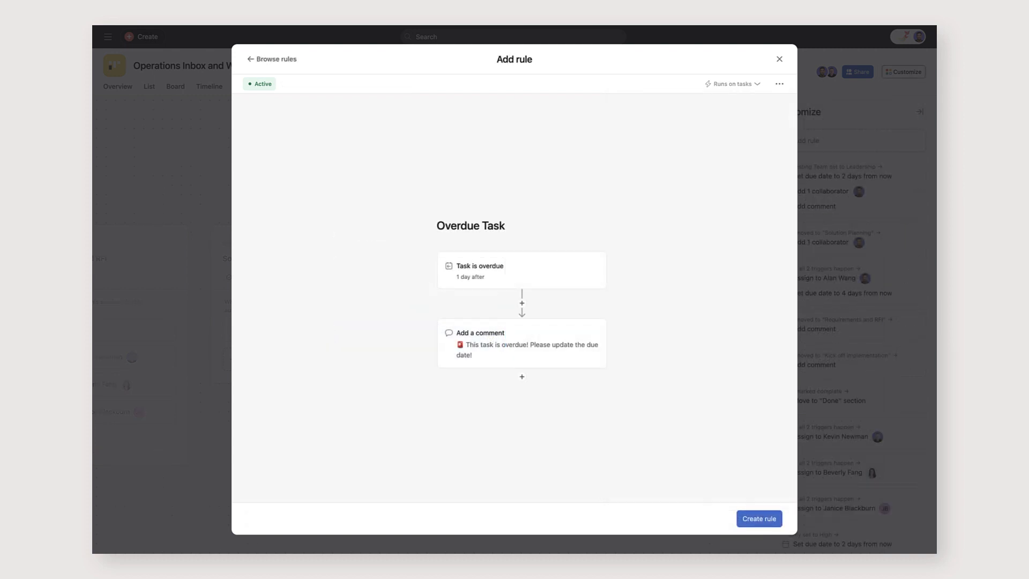
Browse the rule template library and scroll through the routing templates
click(758, 519)
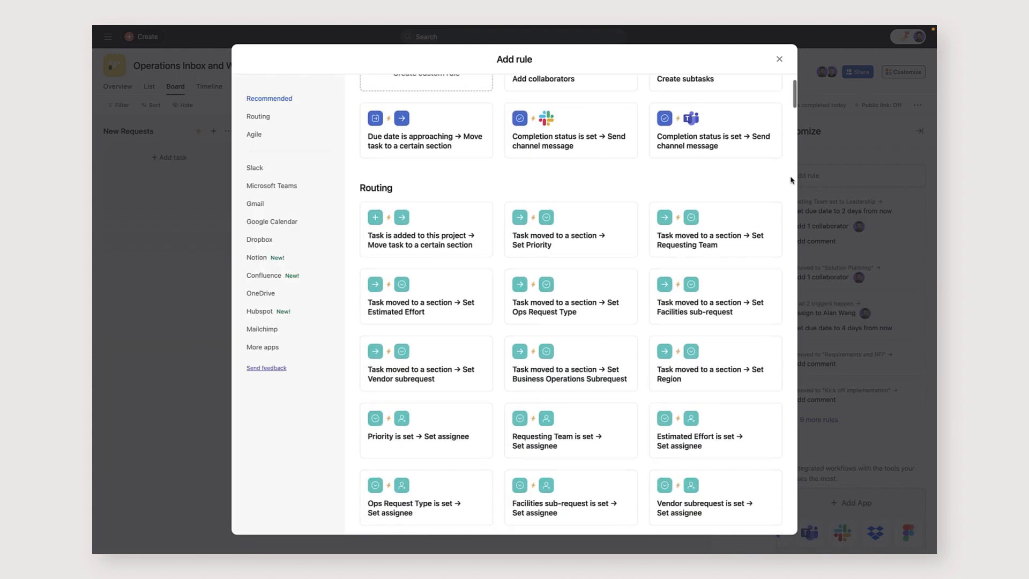
scroll(down, 3)
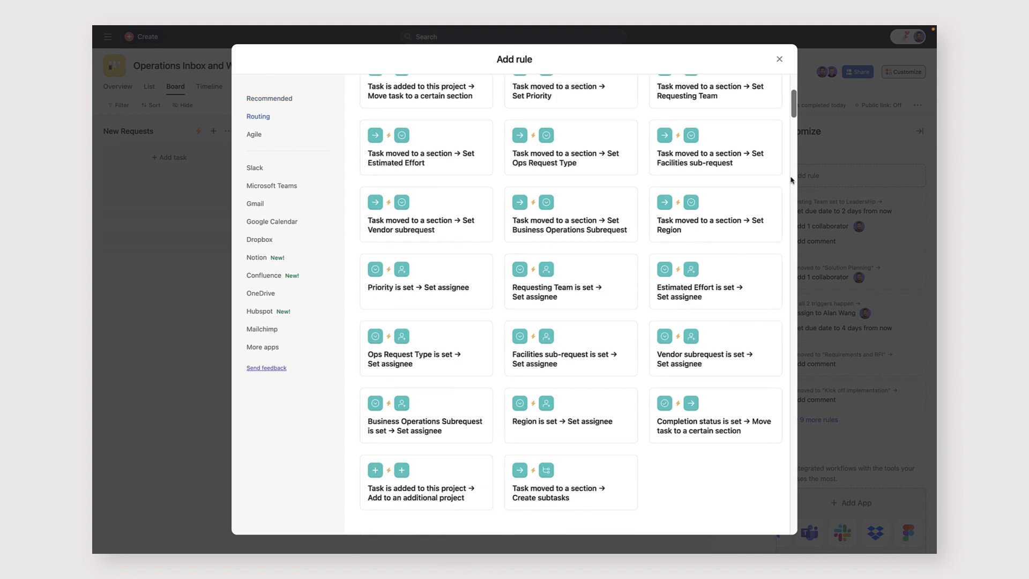
scroll(down, 3)
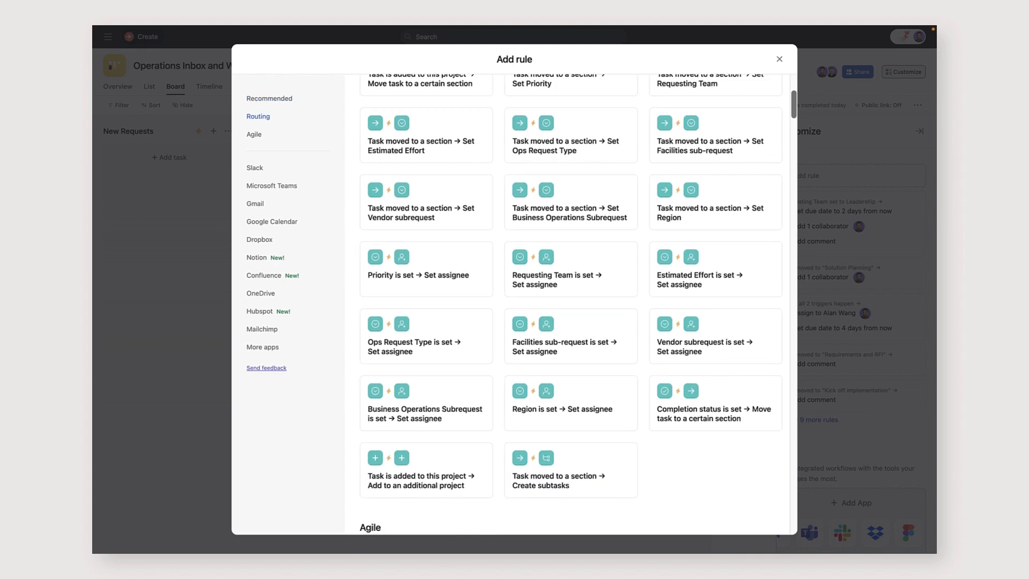
Open the Dashboard and expand the Incomplete tasks by priority chart
click(779, 59)
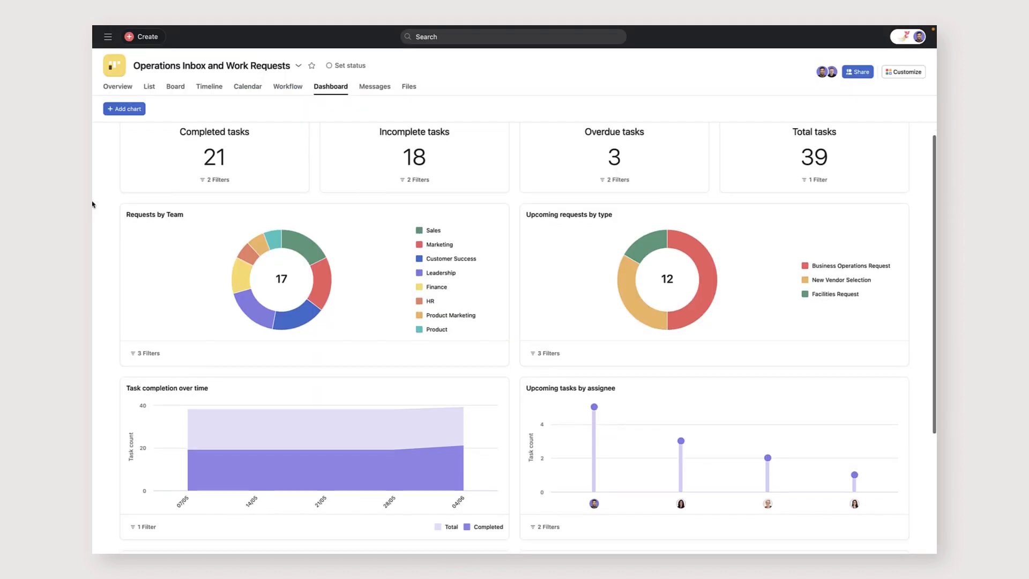
scroll(down, 3)
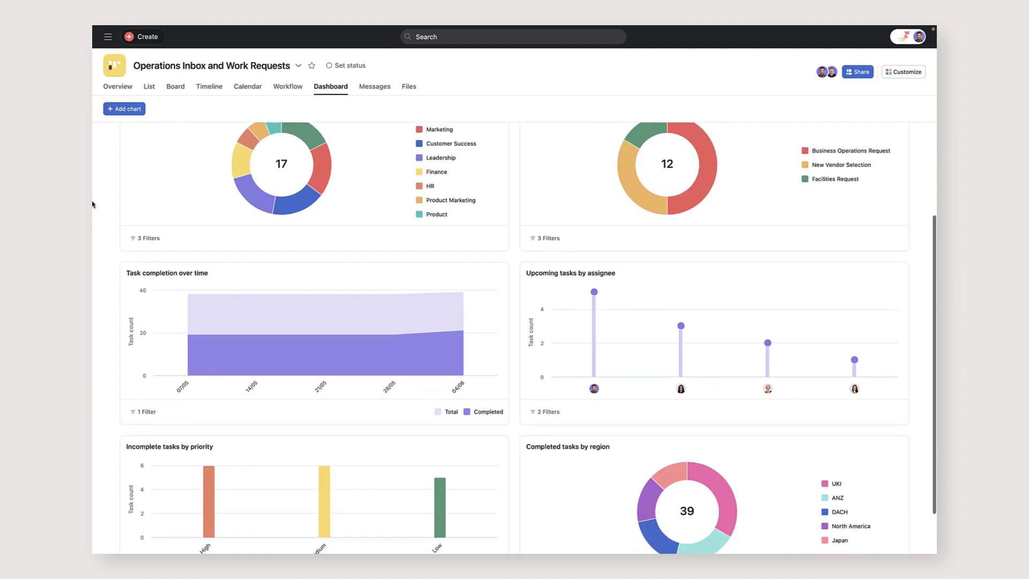
scroll(down, 3)
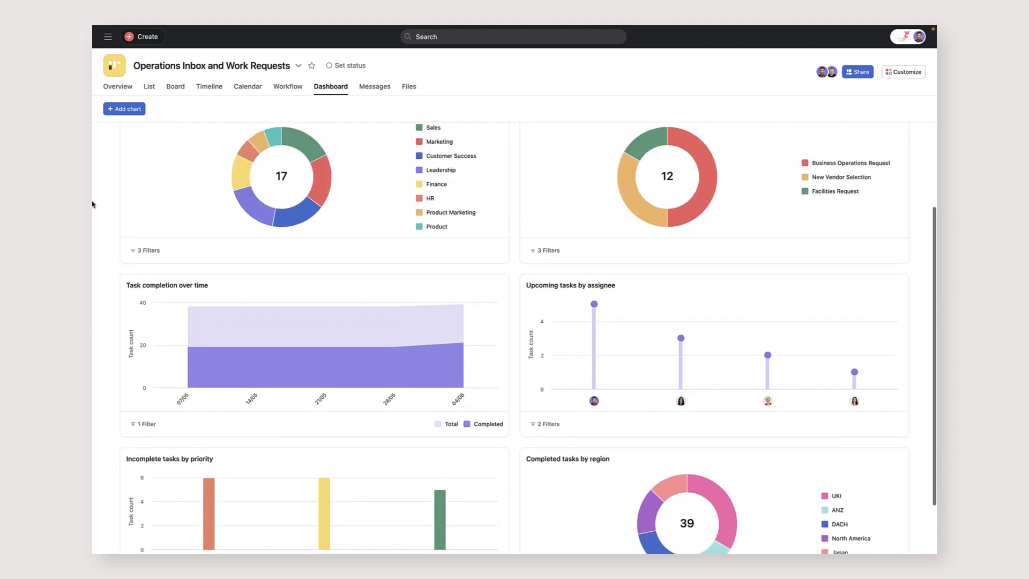
click(170, 458)
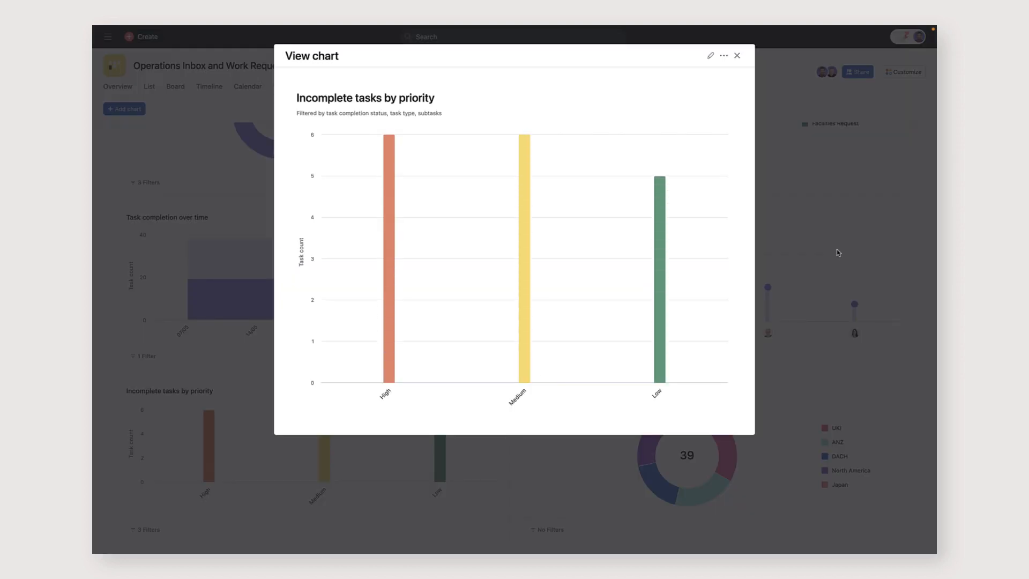